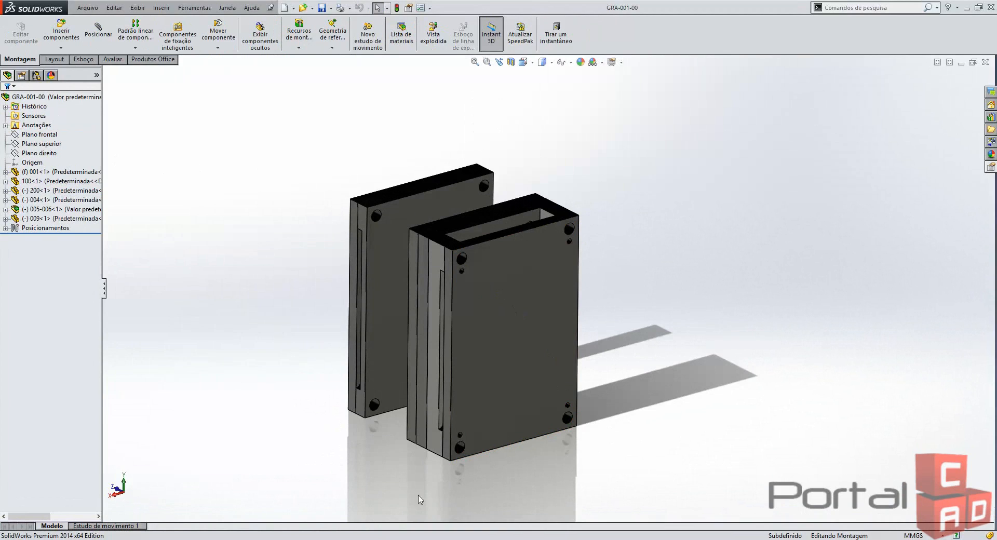
mouse_move(286, 468)
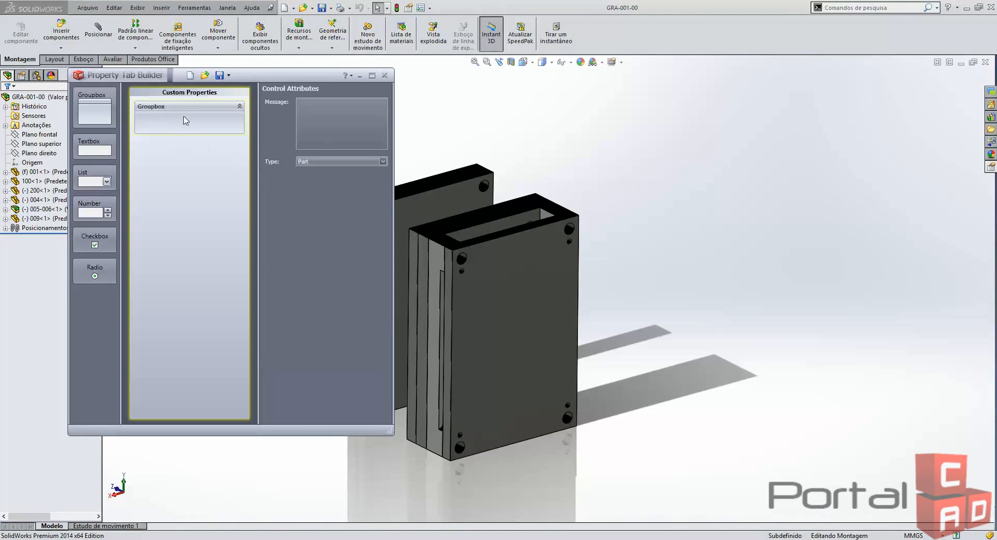
Caption the group 'Seleção de material' and add a text field captioned 'Material:' inside it.
left_click(189, 106)
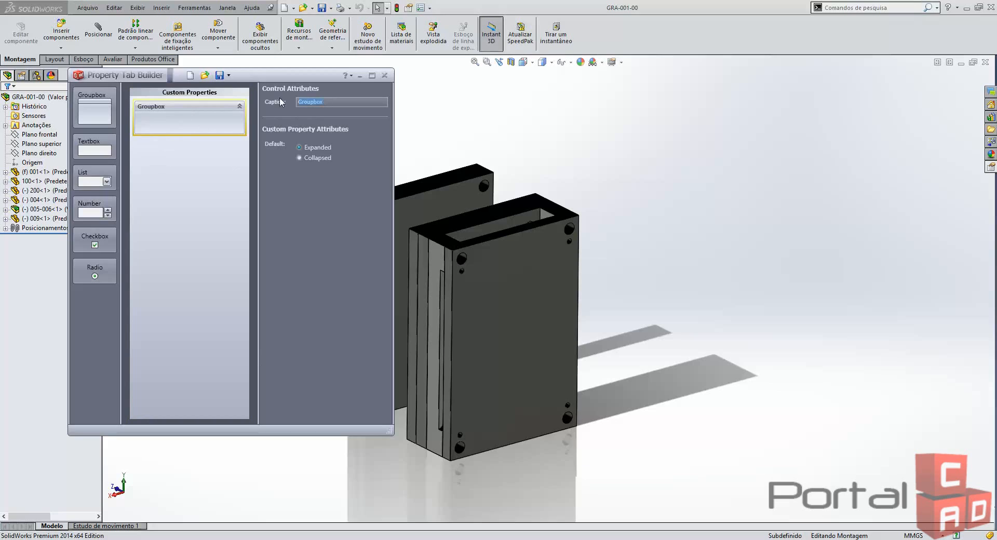
type("Seleção de material")
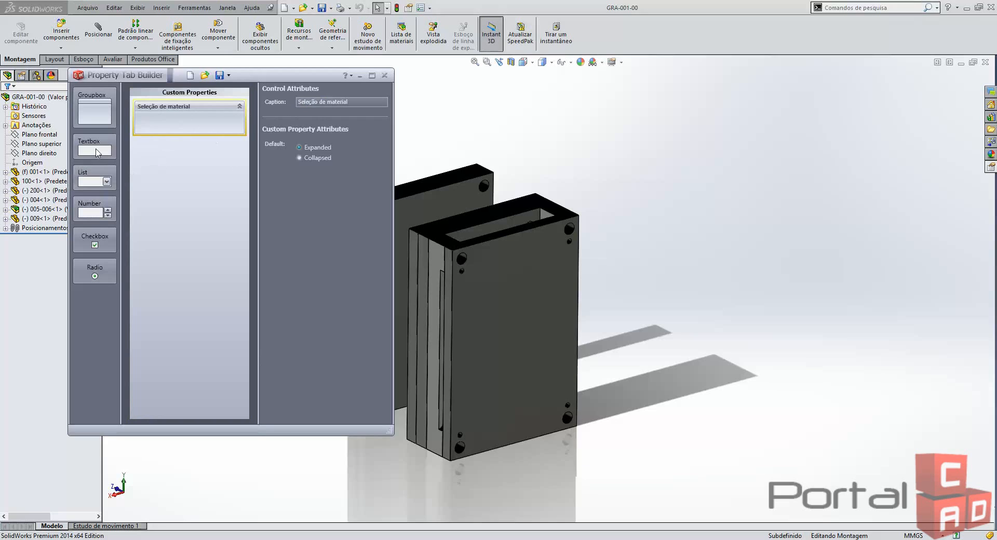
left_click_drag(95, 152, 189, 131)
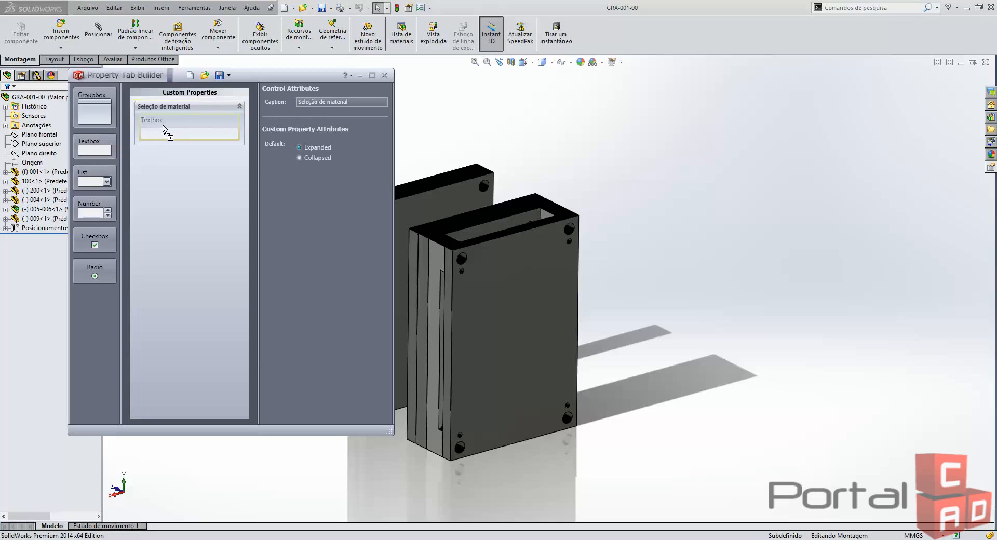
left_click(189, 132)
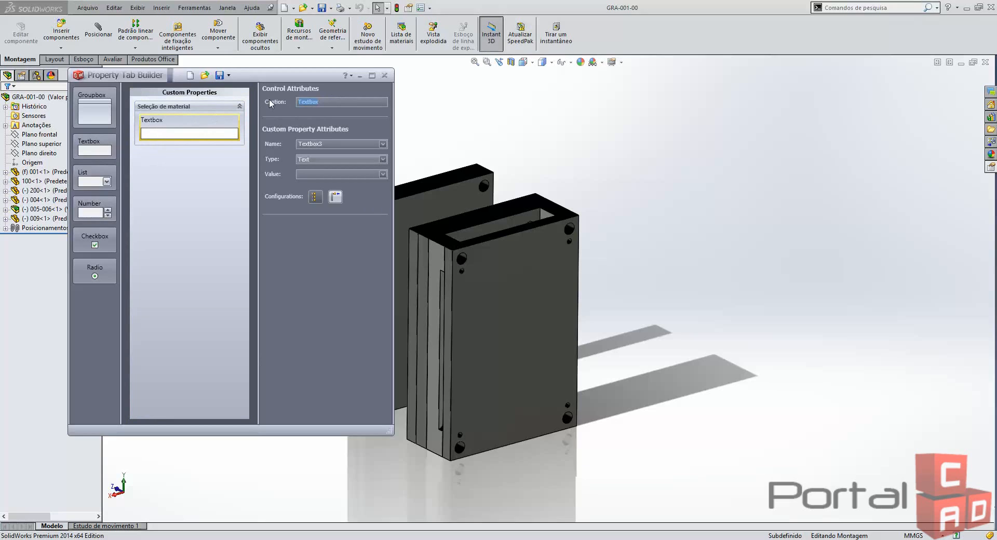
type("Material:")
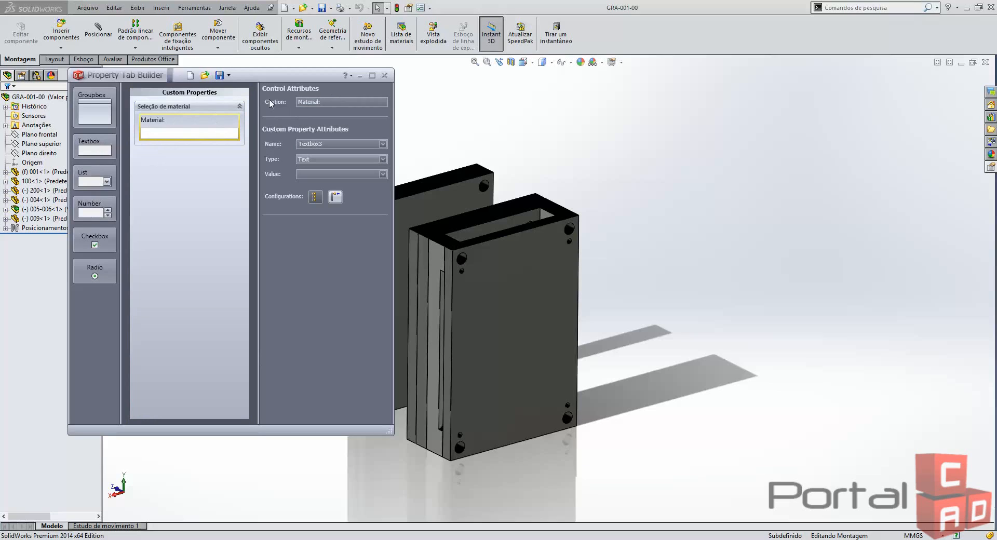
Name the field Material and link its value to [SW-Material].
left_click(340, 102)
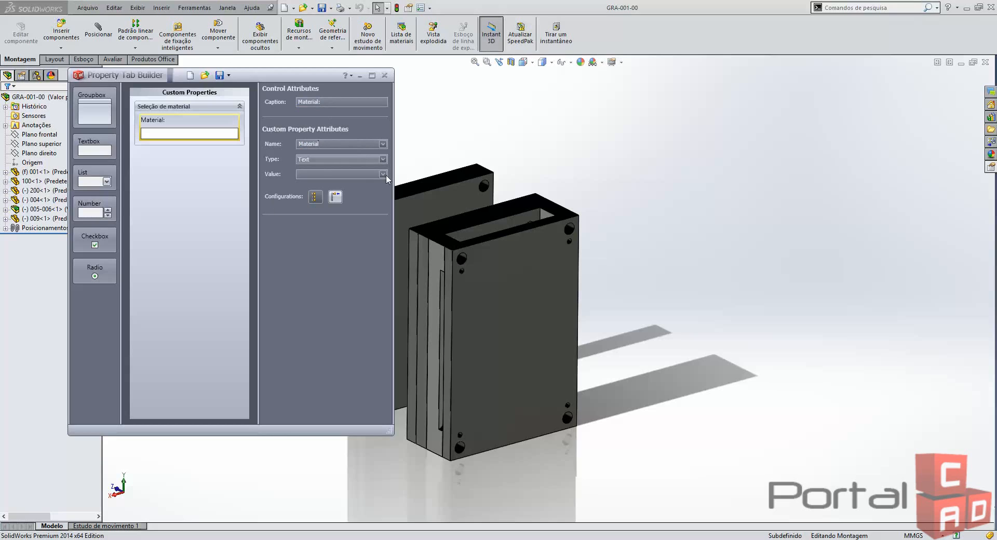
left_click(383, 174)
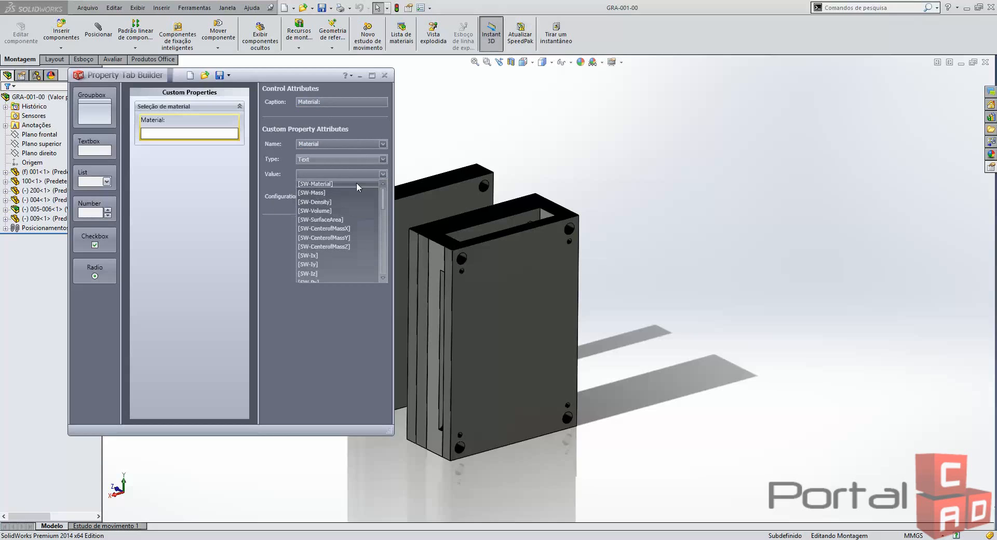
left_click(314, 184)
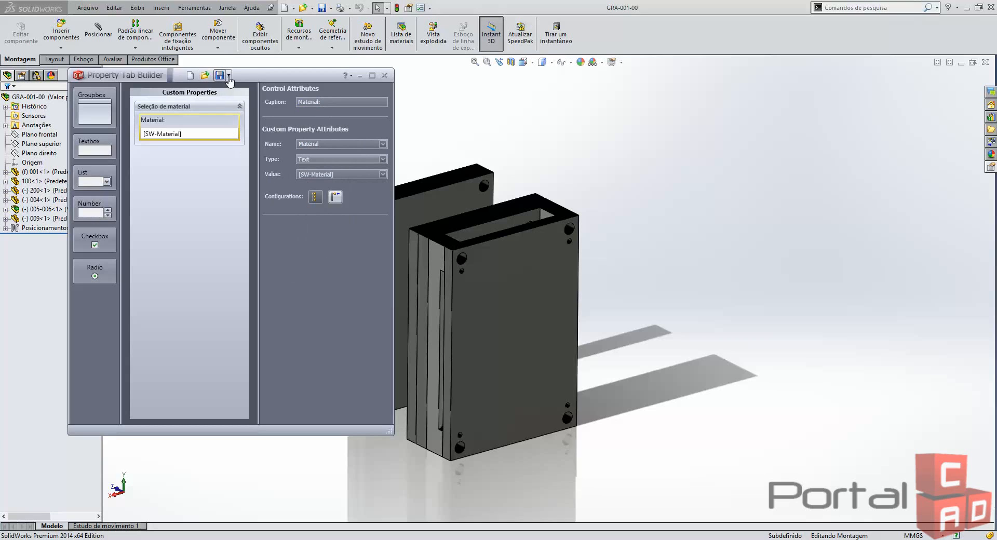
Save the tab as the 'Seleção de Material' template, overwriting the existing file.
left_click(221, 75)
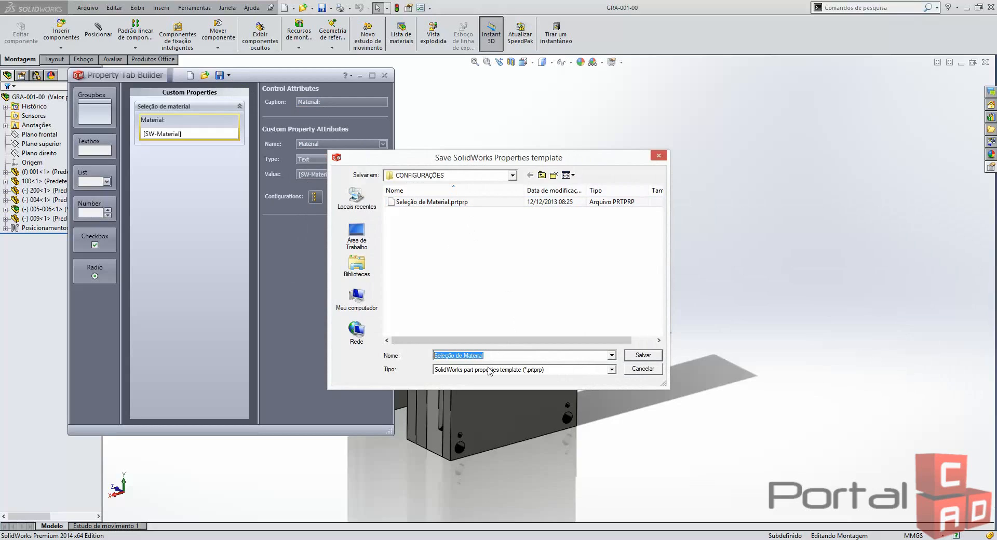
mouse_move(464, 375)
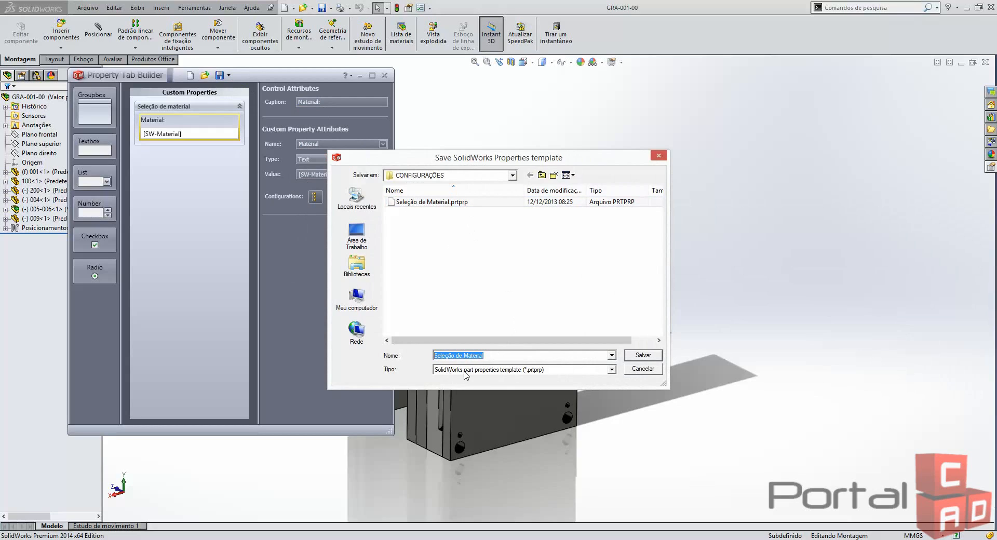
mouse_move(628, 373)
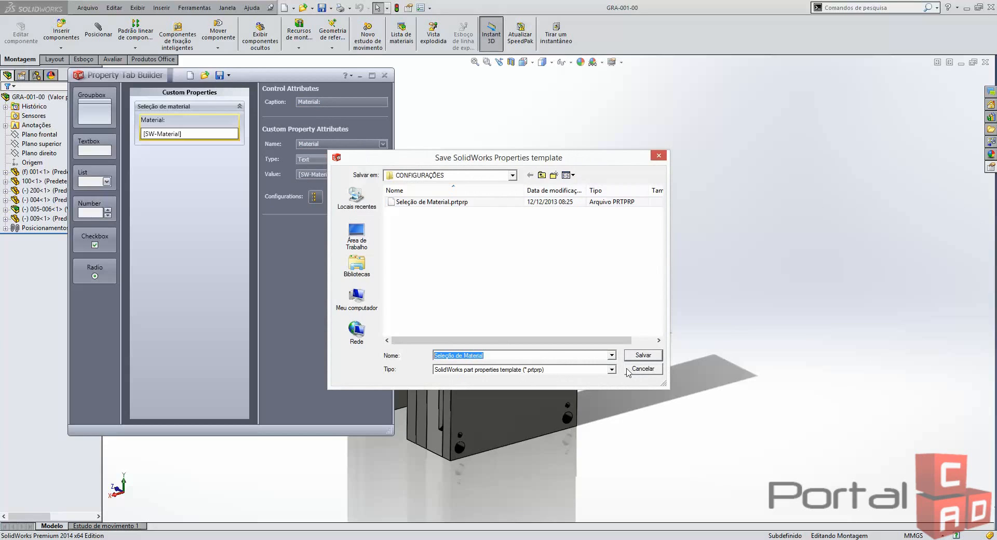
left_click(642, 355)
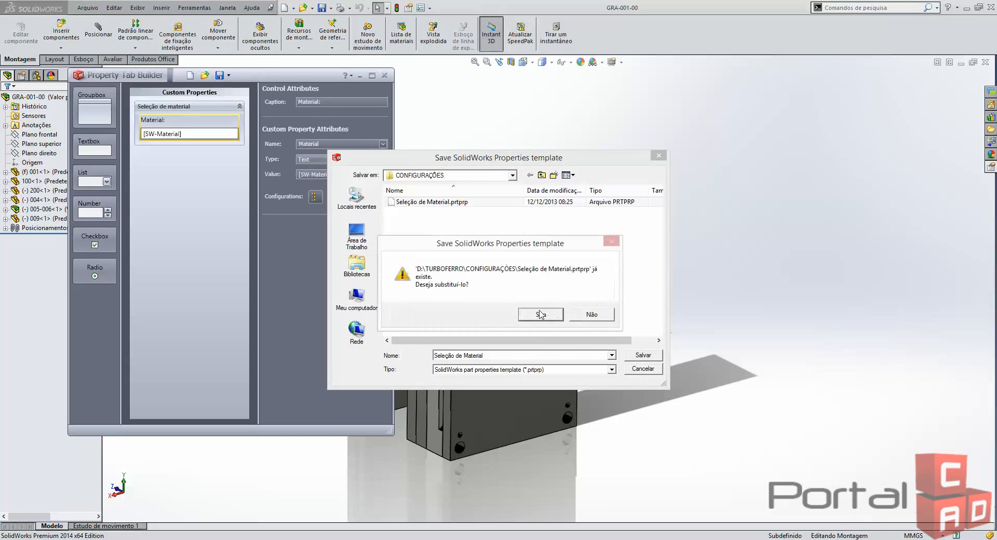
left_click(540, 314)
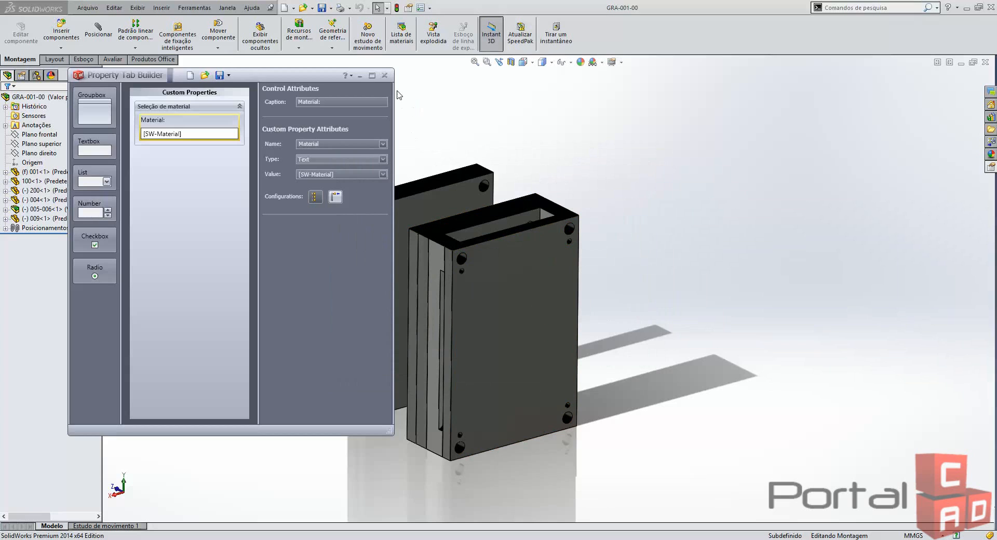
Close the tab builder and show the custom properties for component 001.
left_click(385, 75)
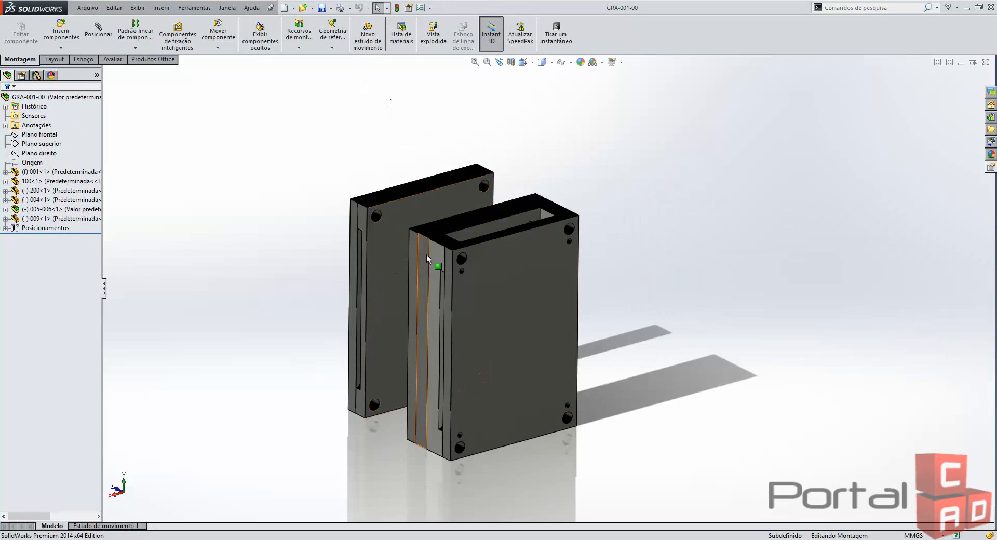
left_click(51, 181)
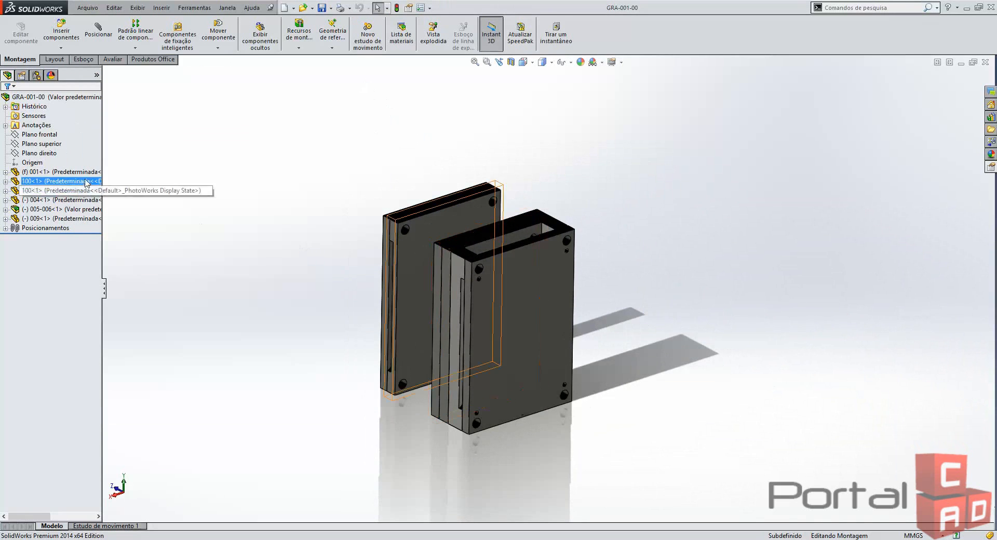
left_click(54, 171)
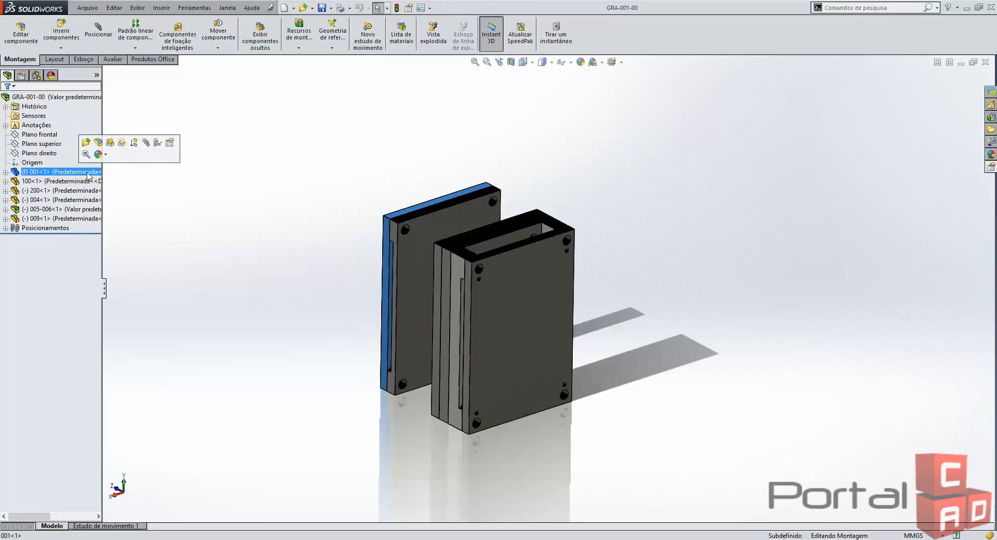
mouse_move(989, 170)
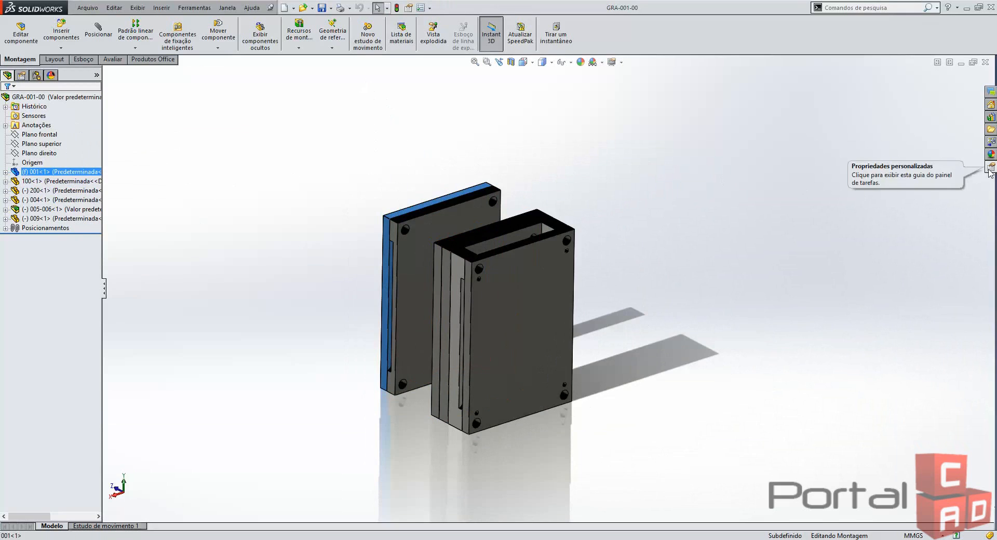
left_click(990, 167)
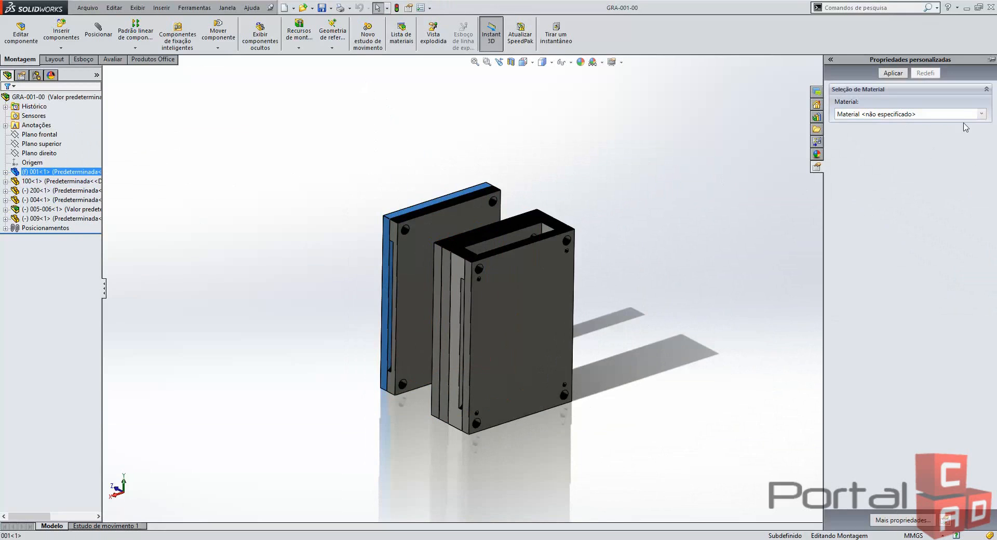
Assign ABS GP35 plastic to component 001 from the material library.
left_click(982, 115)
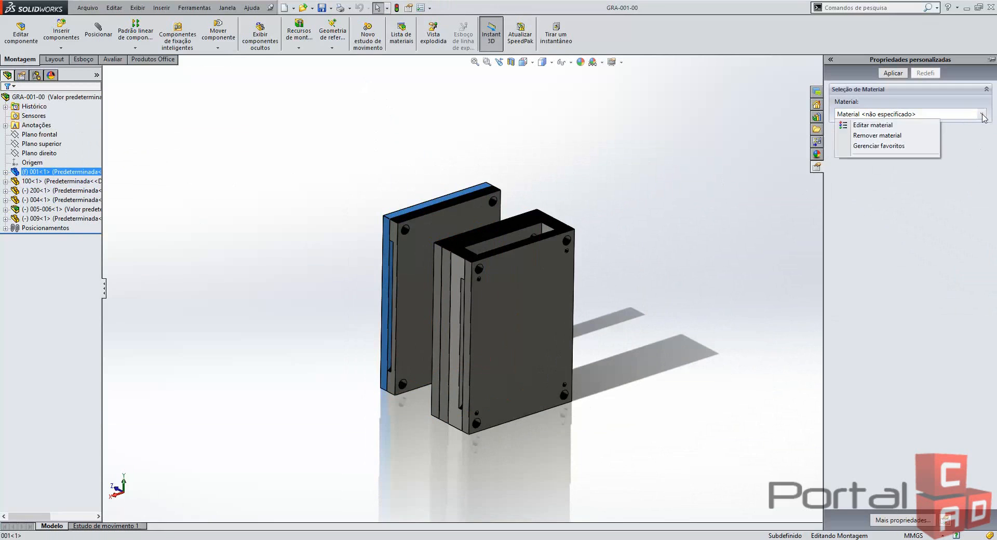
left_click(872, 125)
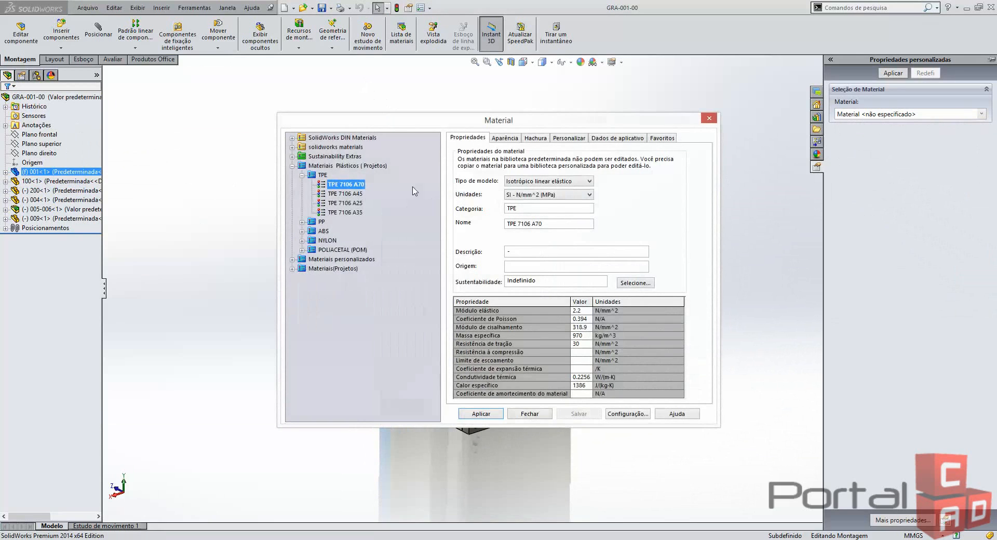
left_click(303, 230)
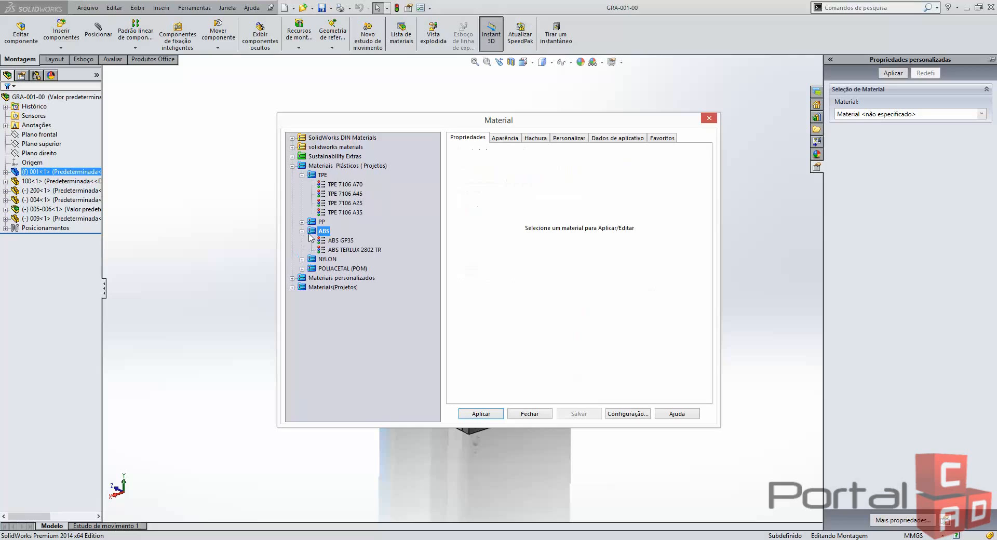
left_click(340, 240)
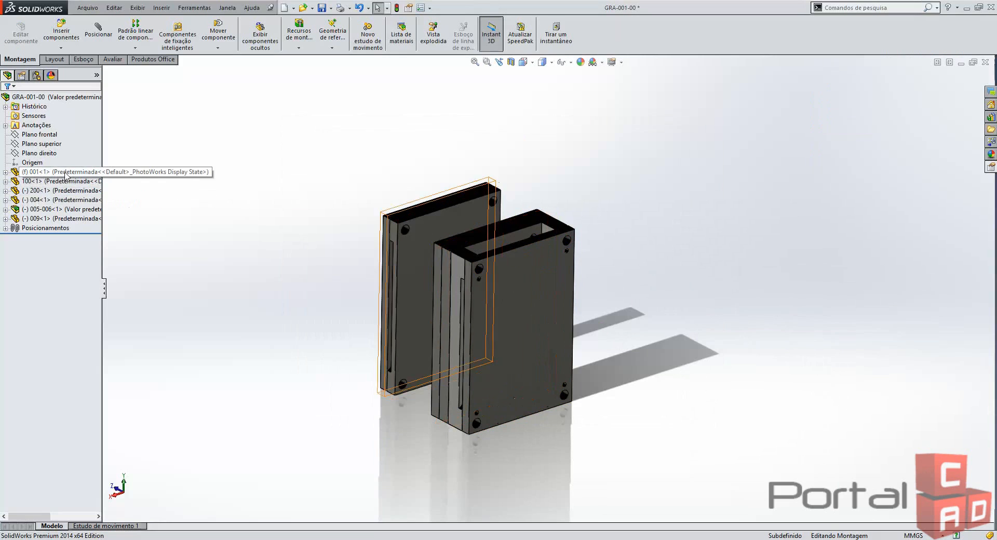
Check component 001's material shows ABS GP35, then select component 100 for assignment.
left_click(51, 171)
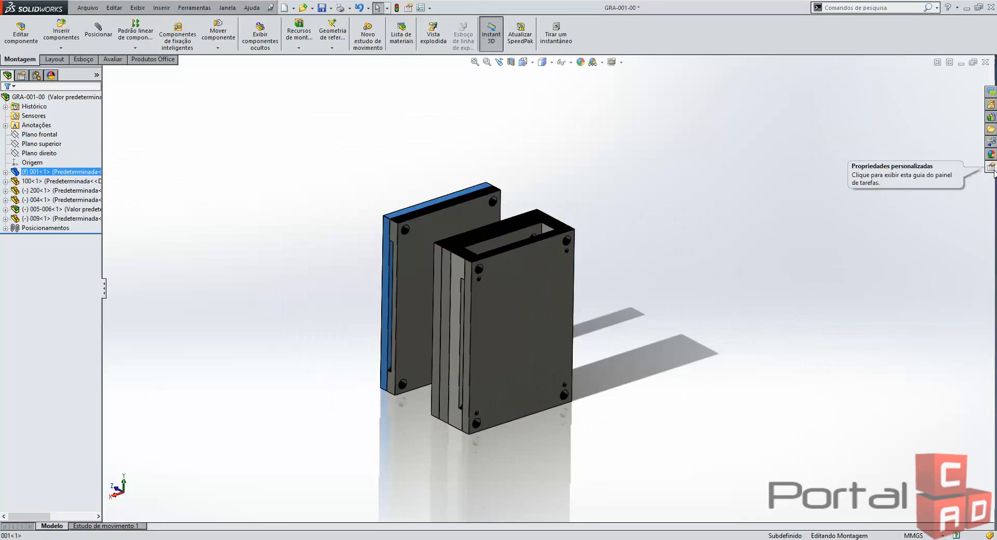
left_click(989, 168)
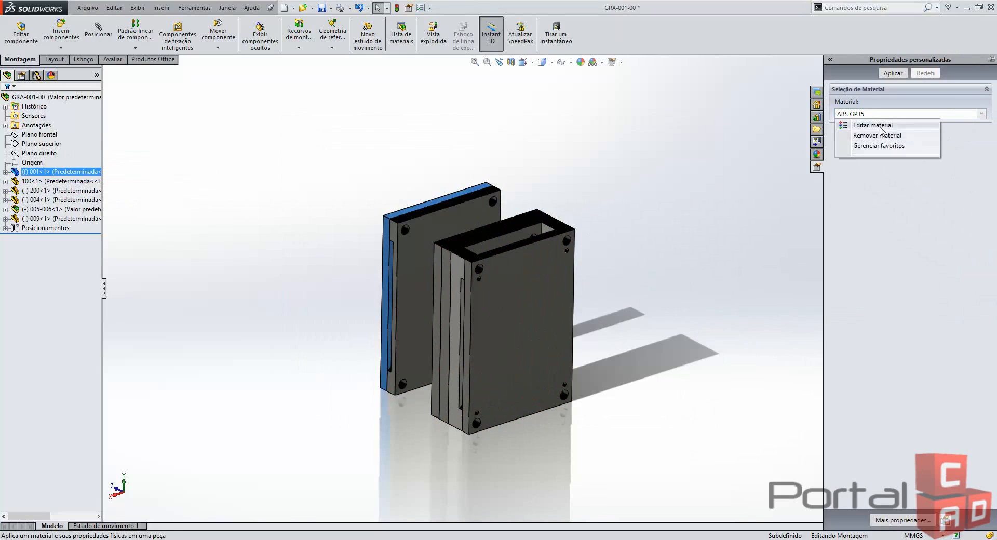
left_click(872, 124)
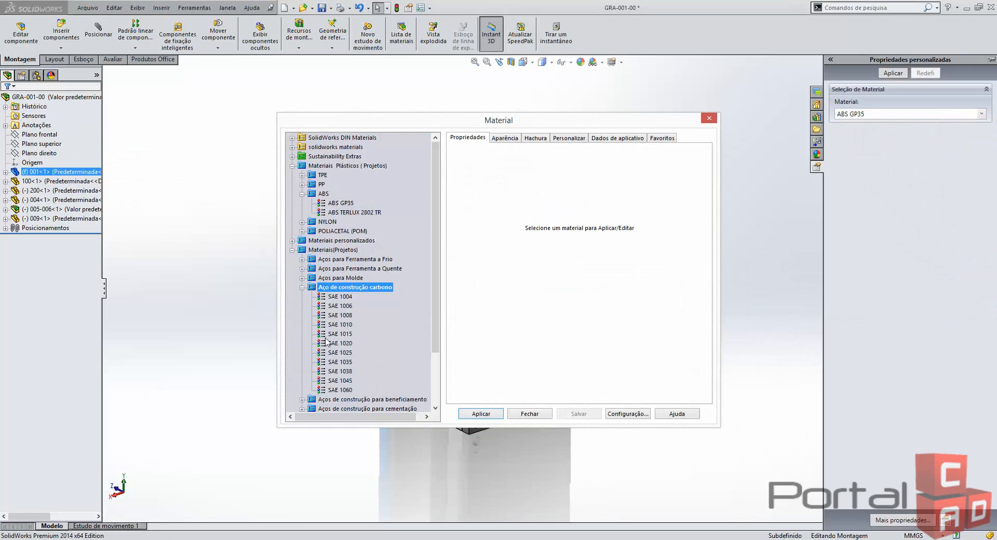
left_click(339, 380)
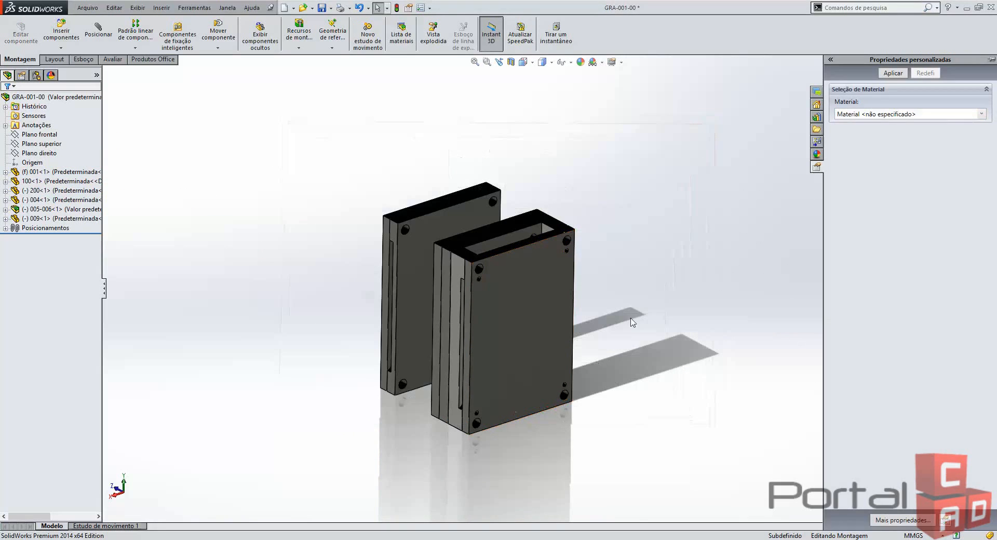
left_click(35, 182)
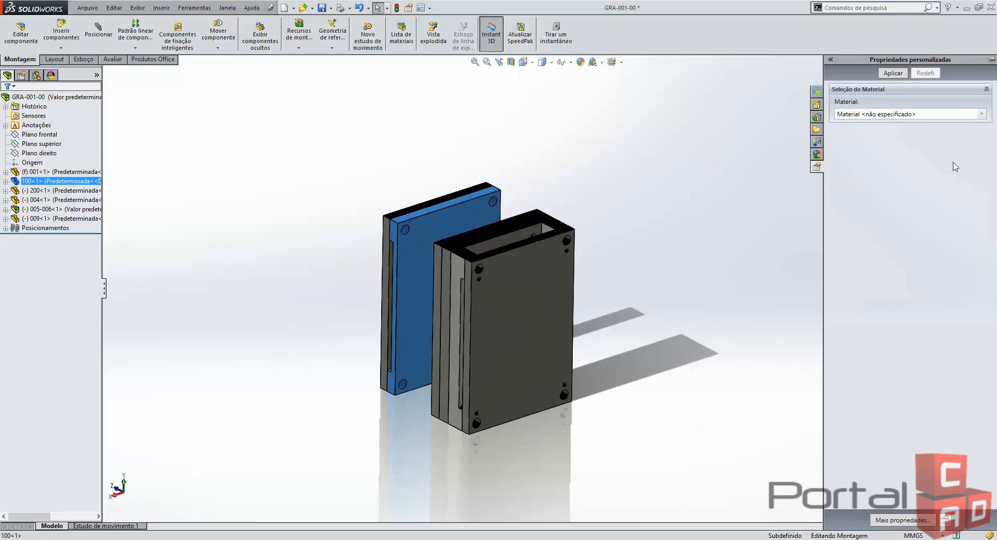
Apply SAE 1045 carbon steel to component 100, confirm it in the part, and return to the assembly.
left_click(981, 114)
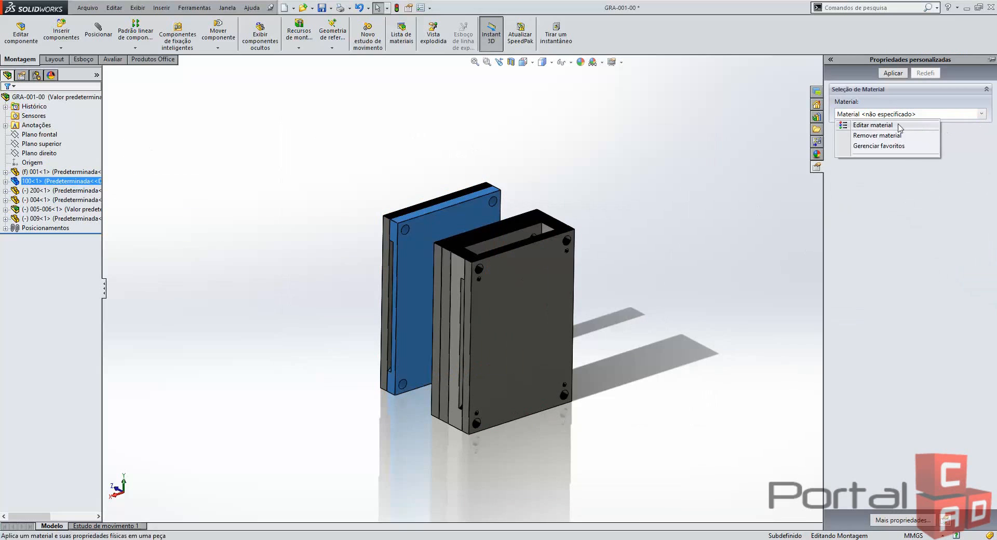
left_click(873, 125)
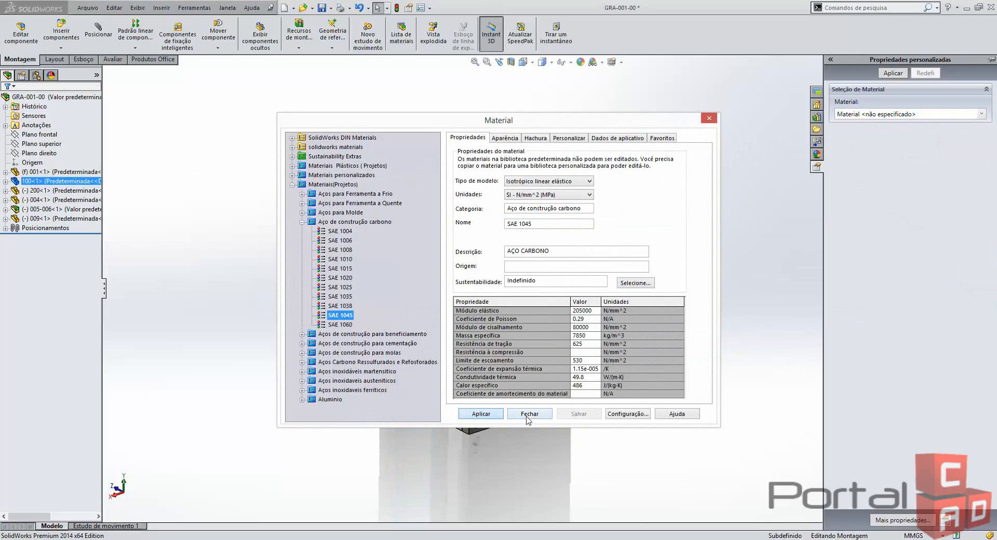
left_click(528, 413)
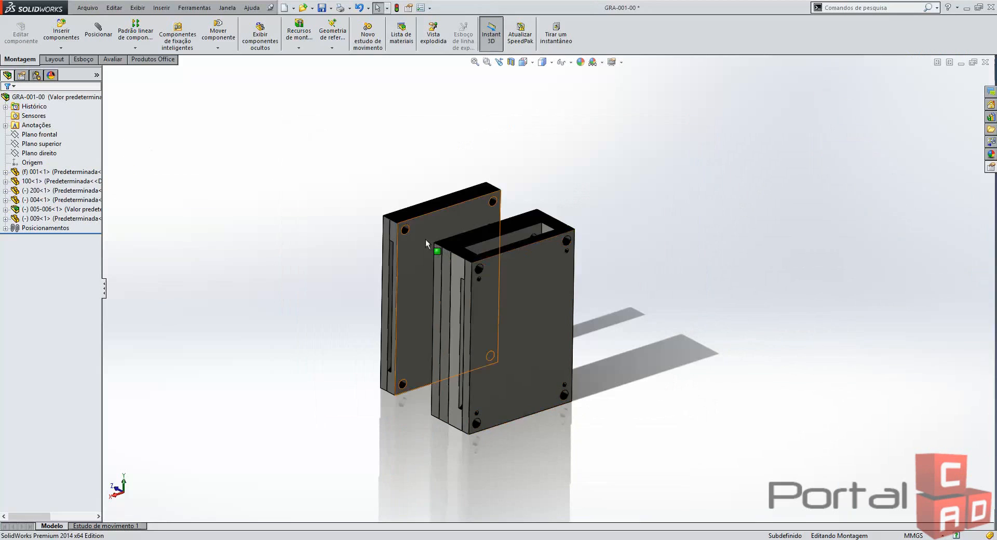
double_click(73, 181)
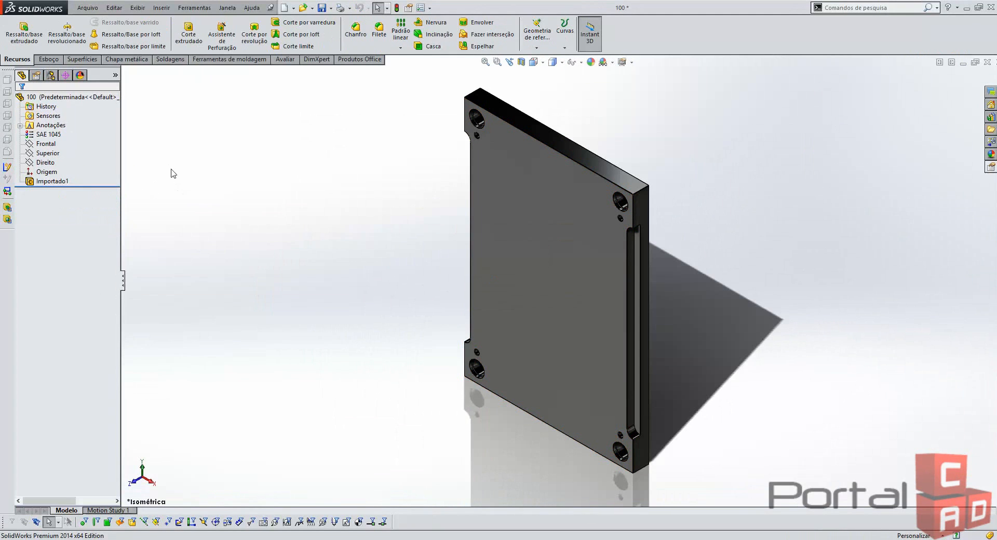
left_click(49, 134)
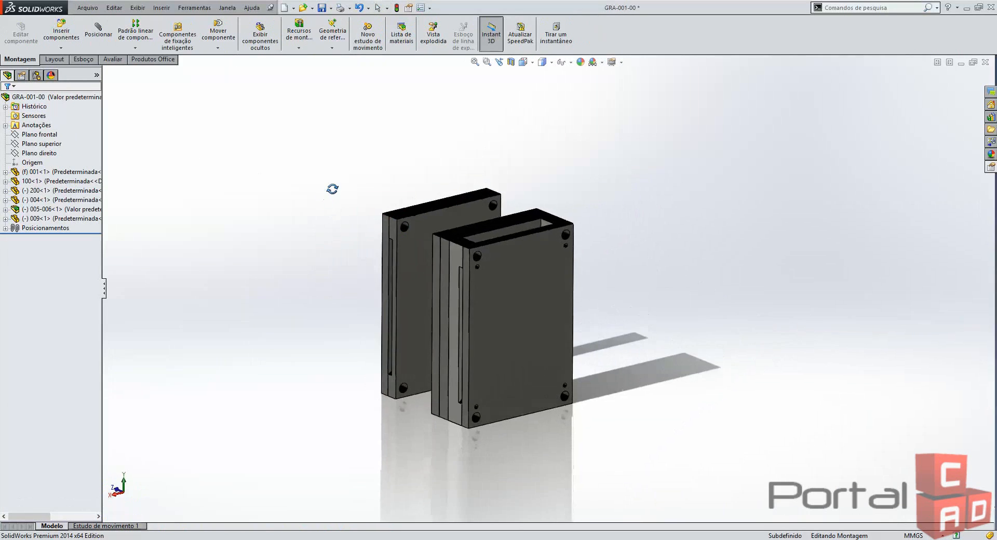
Select the front block's components including 009 and open their material-selection properties.
left_click(535, 293)
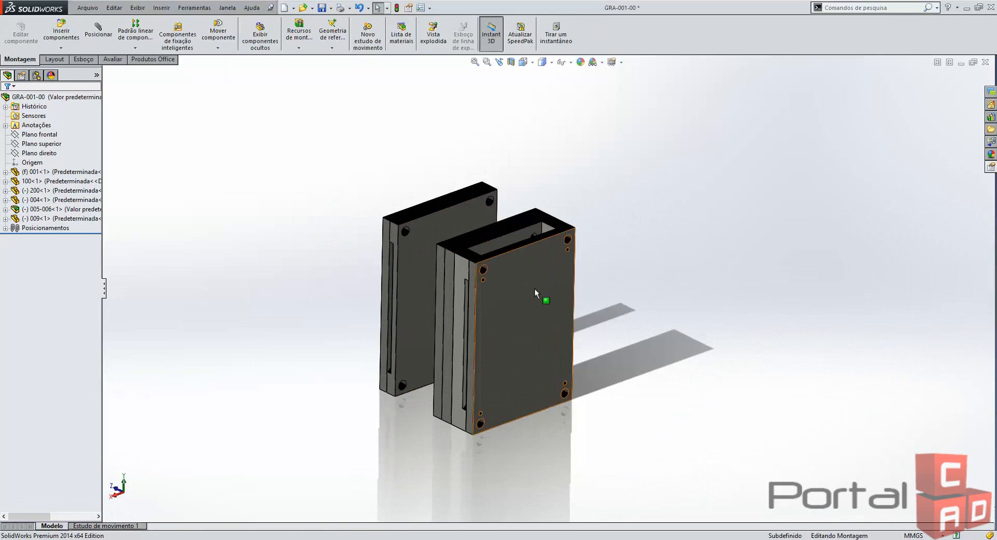
left_click(535, 293)
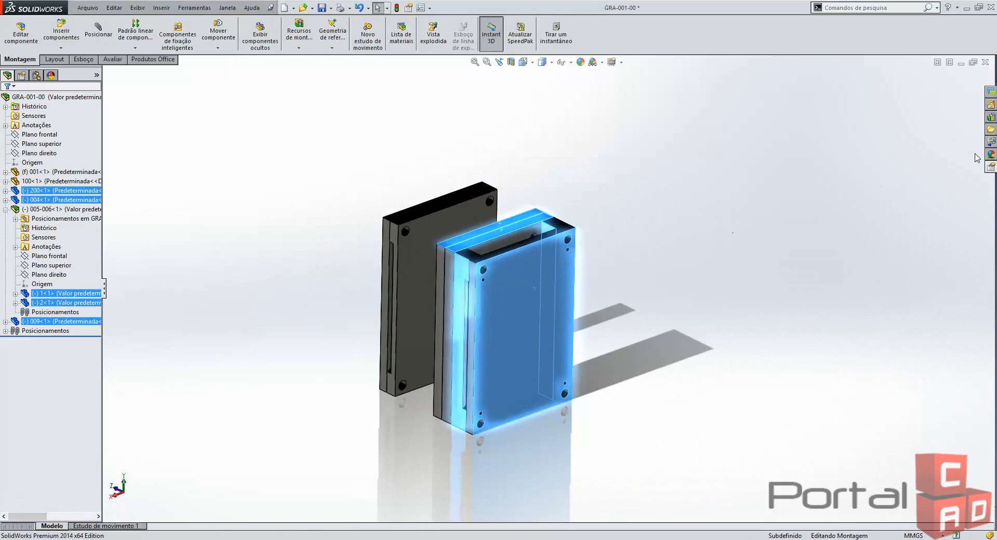
left_click(62, 321)
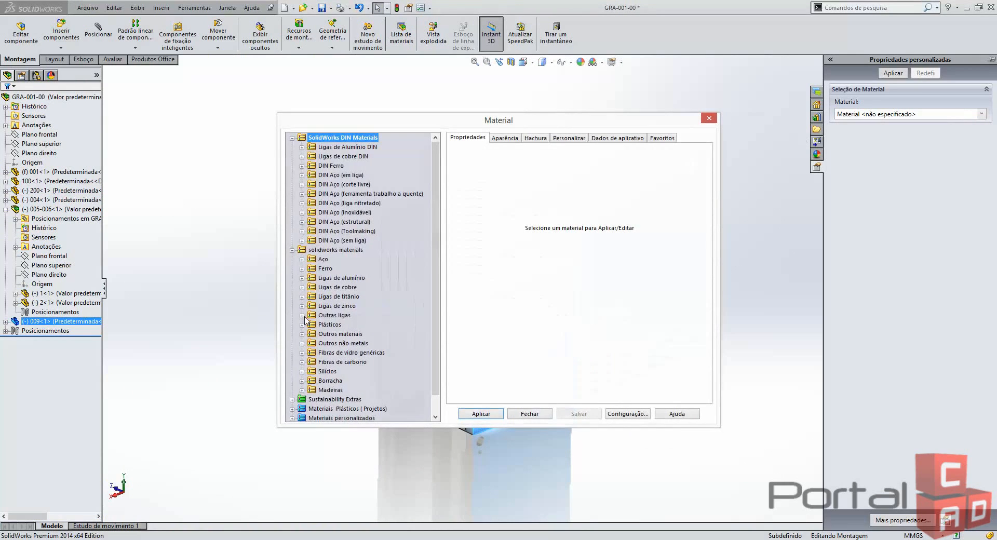
Apply SAE 316/V316 austenitic stainless steel from Materiais(Projetos) to component 009 and verify it in the part.
left_click(292, 137)
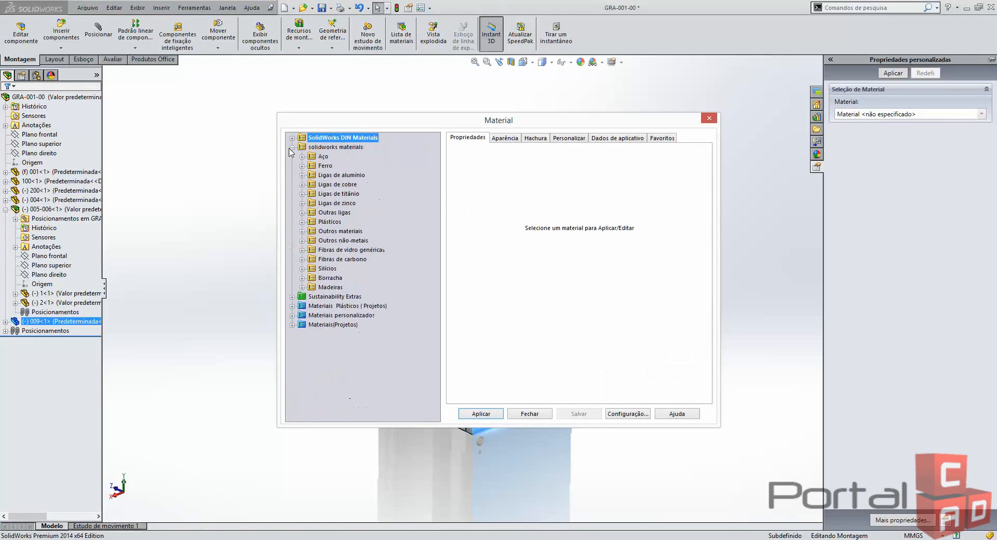
left_click(293, 324)
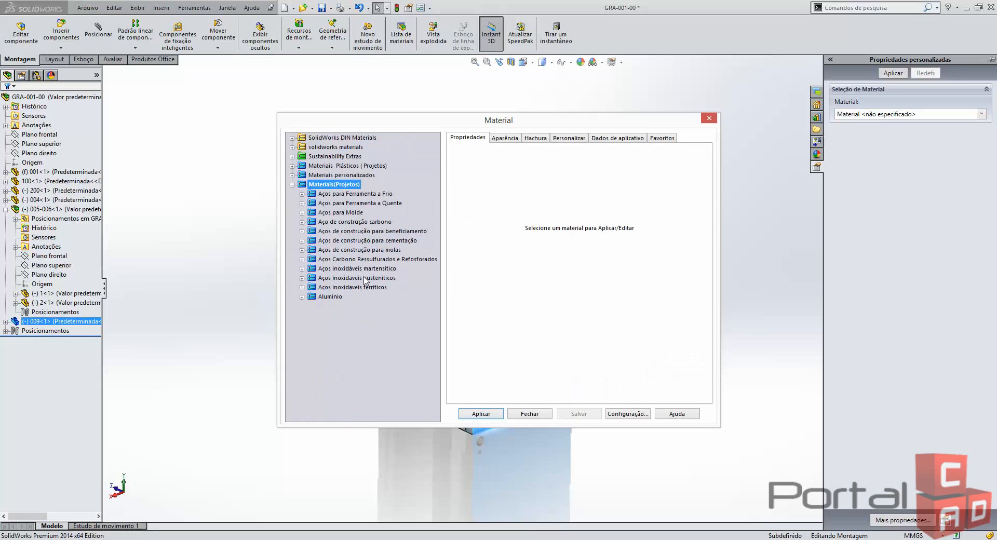
mouse_move(313, 219)
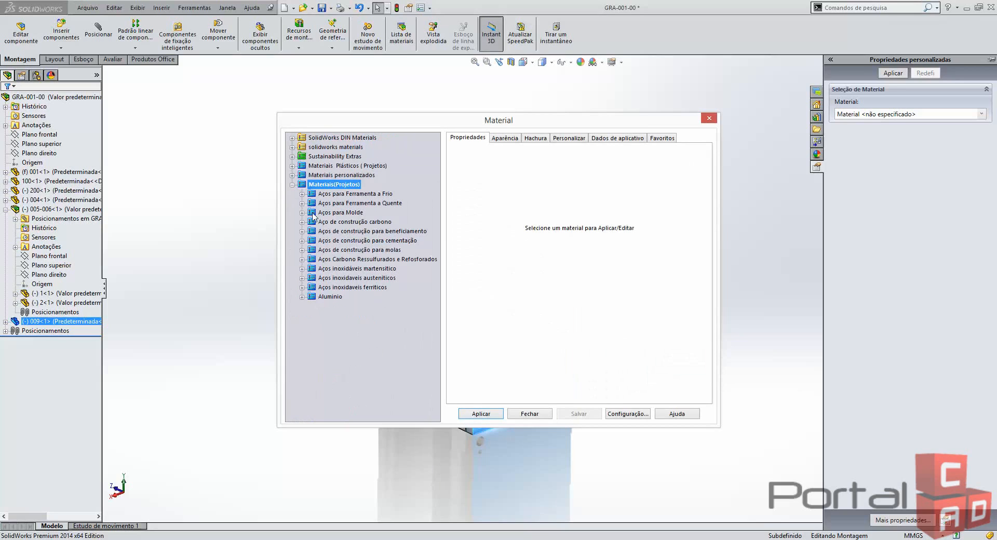
left_click(355, 221)
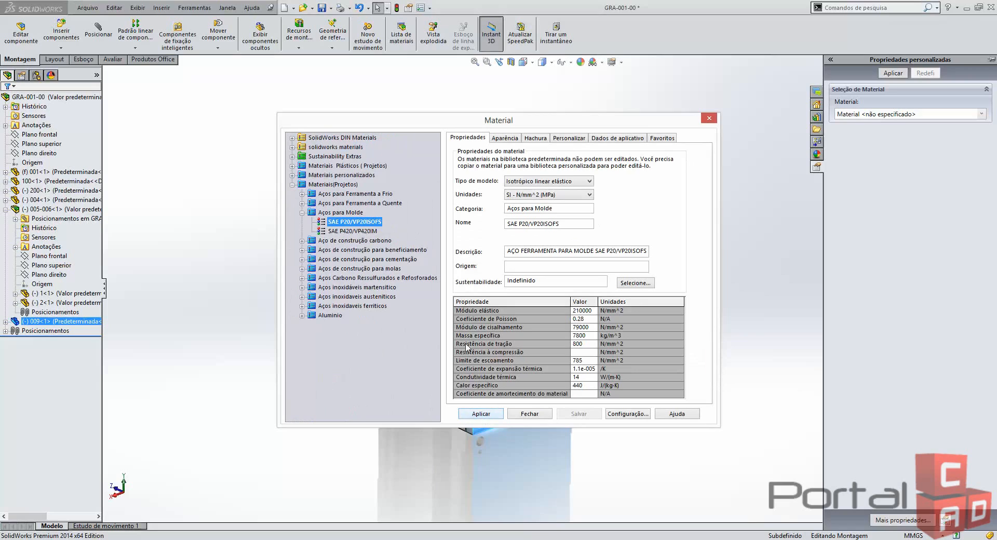
left_click(311, 212)
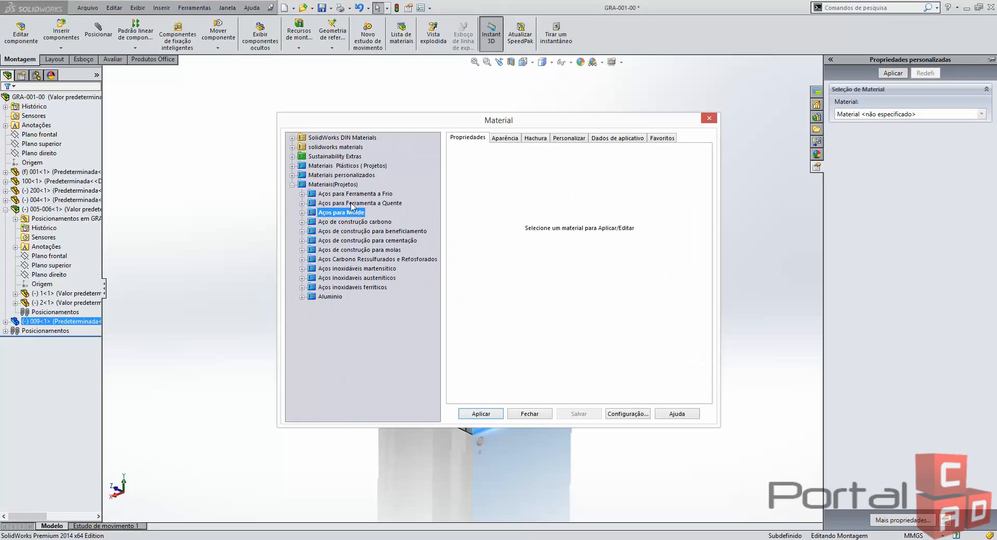
mouse_move(315, 230)
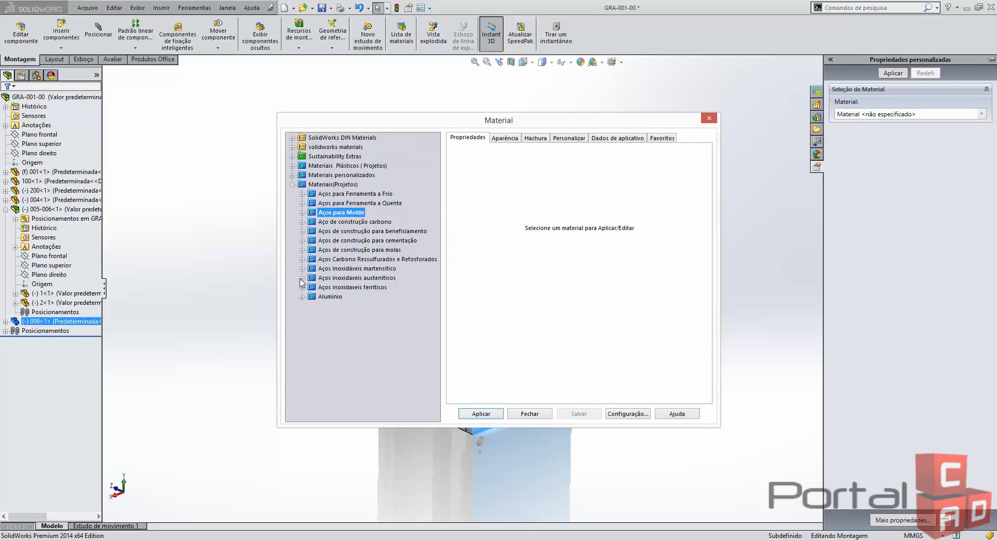
left_click(302, 278)
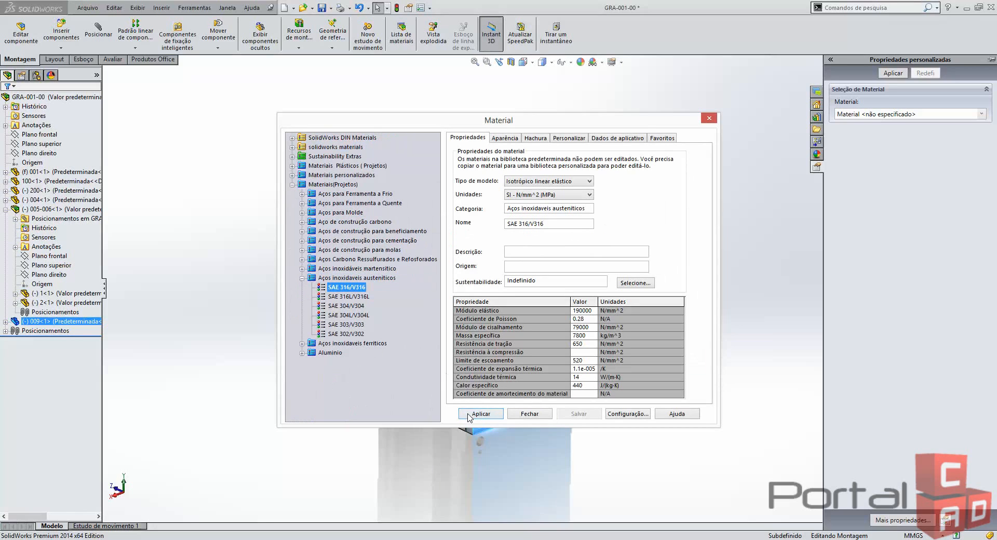
left_click(479, 414)
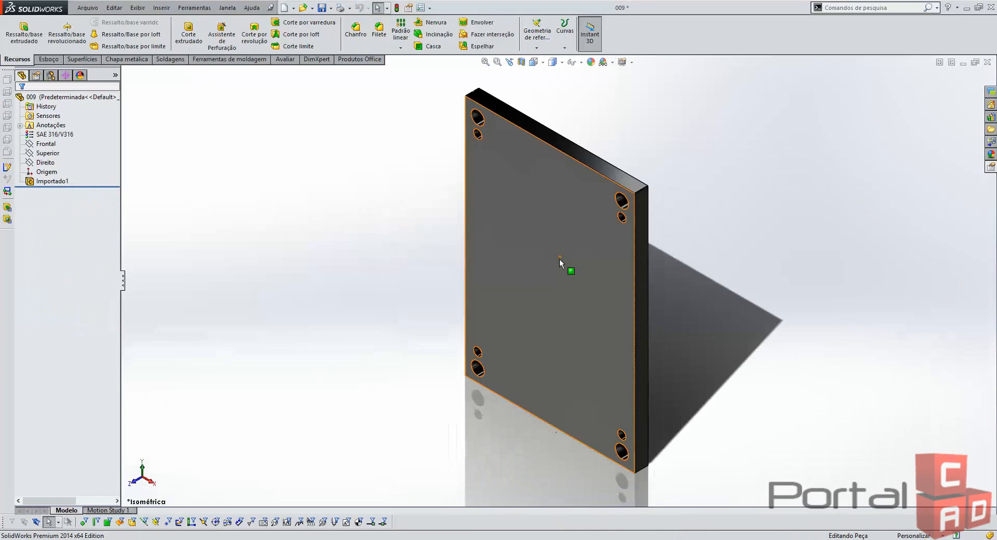
left_click(56, 134)
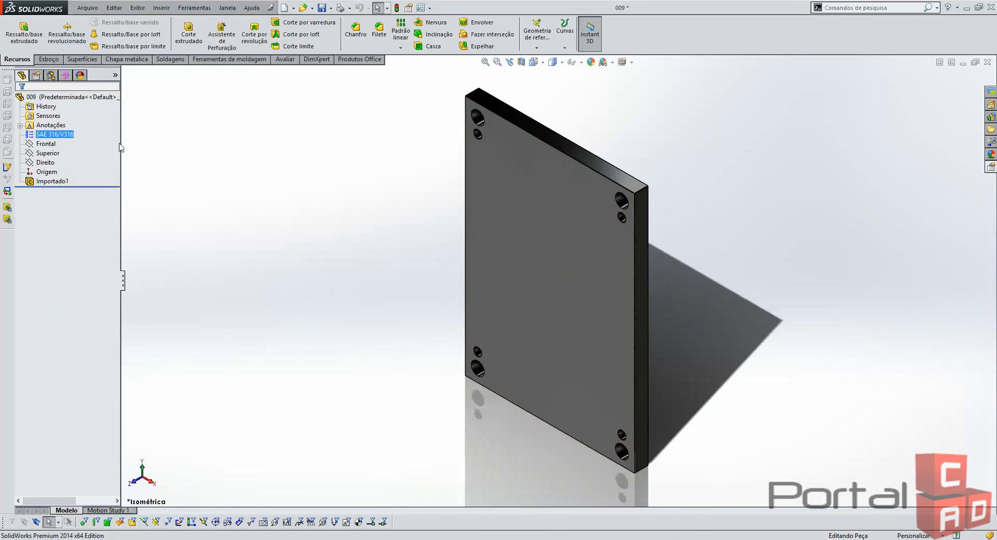